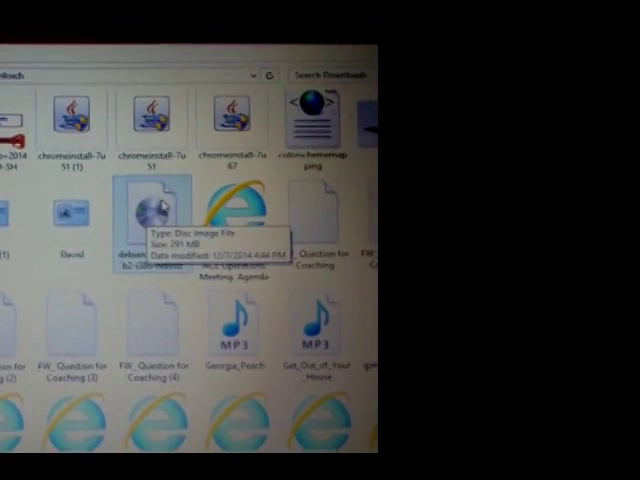
- Select the Debian netinst ISO in Downloads and bring up its context menu
left_click(155, 215)
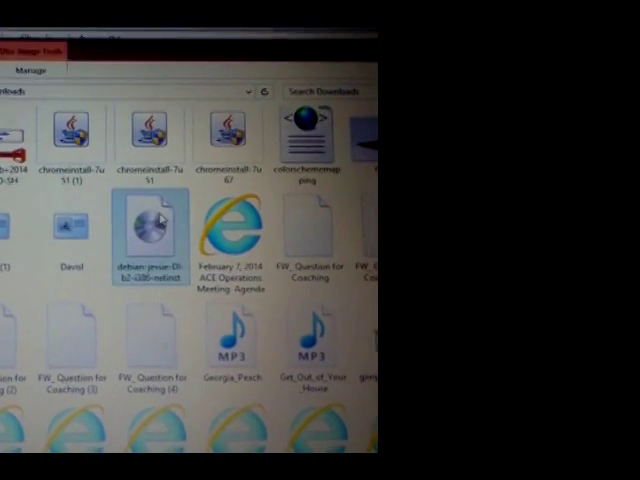
right_click(150, 225)
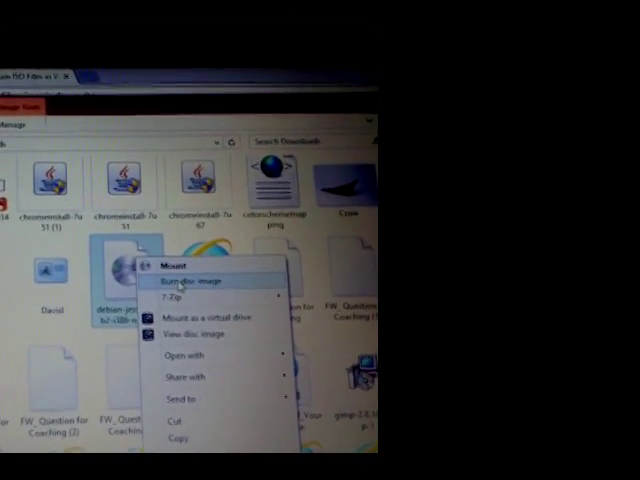
- Choose 'Burn disc image' and burn the netinst ISO to the DVD RW drive
left_click(197, 280)
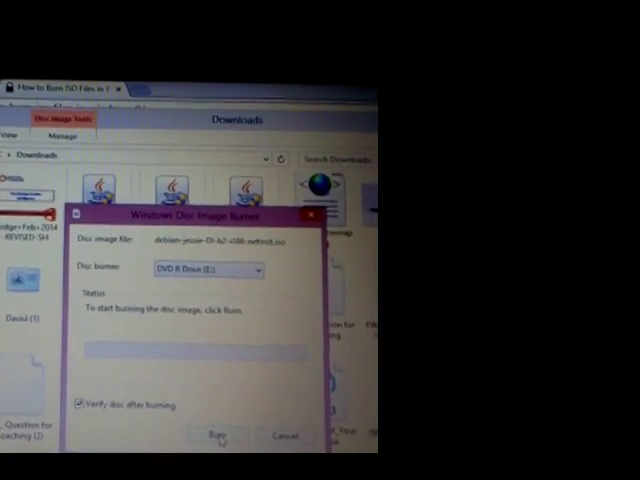
left_click(216, 435)
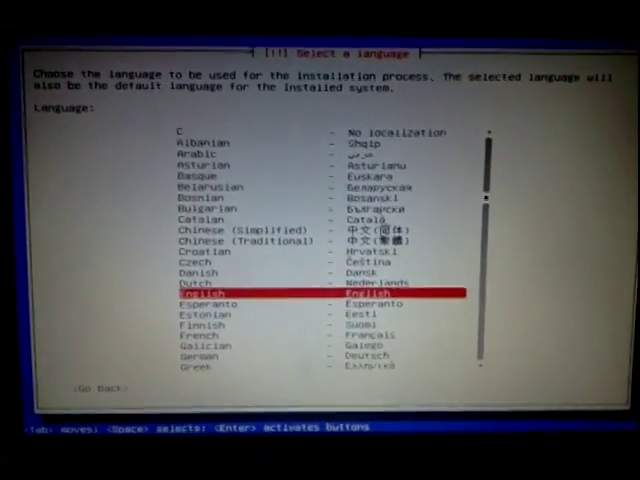
- Confirm English as the installation language and accept the highlighted keymap
key("Return")
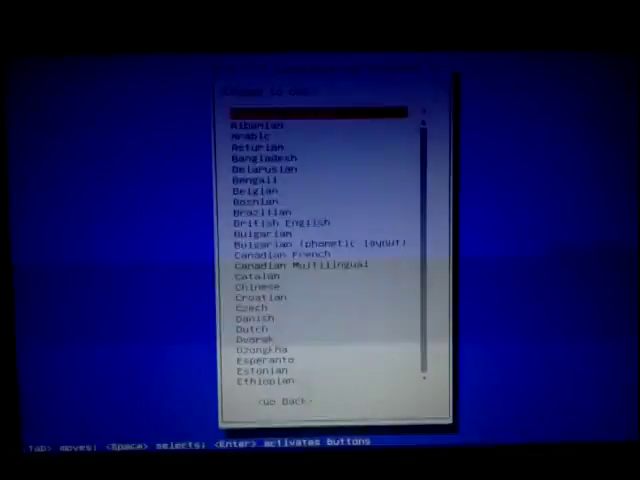
key("Return")
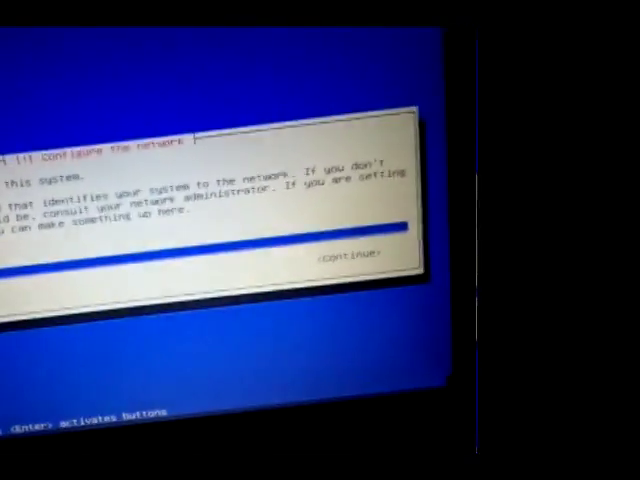
- Accept the default hostname and continue to the new user's full-name prompt
left_click(350, 253)
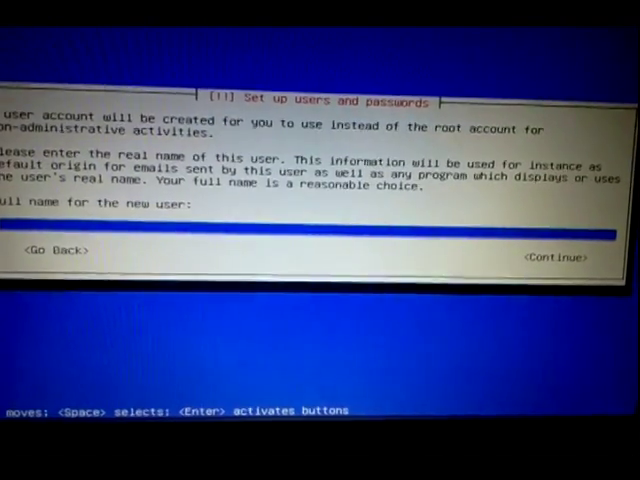